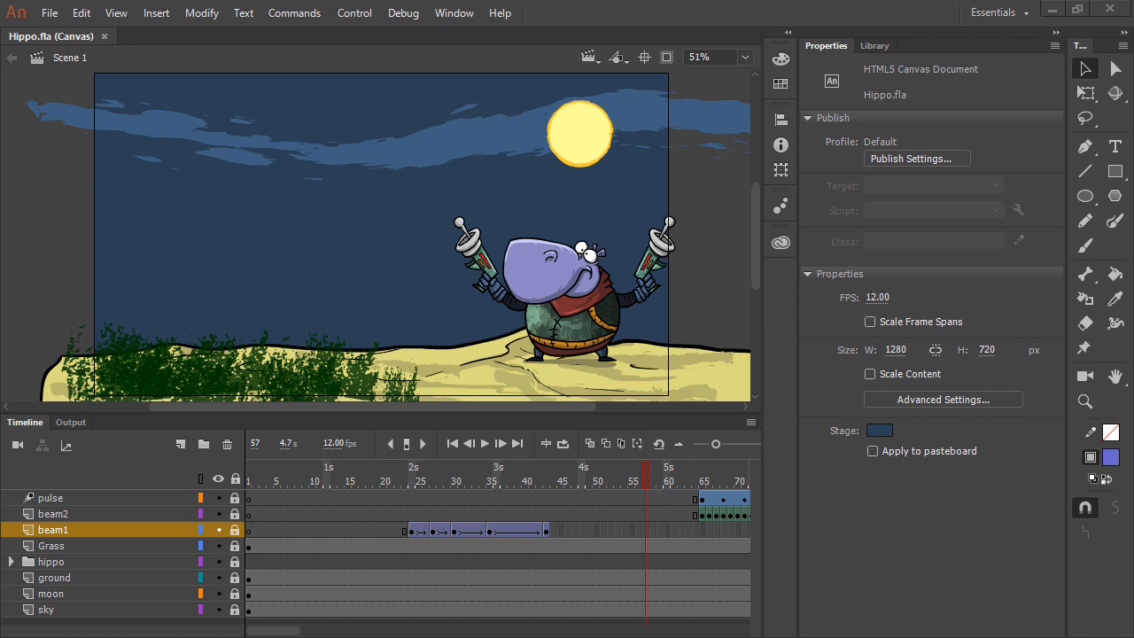
pyautogui.moveTo(973, 300)
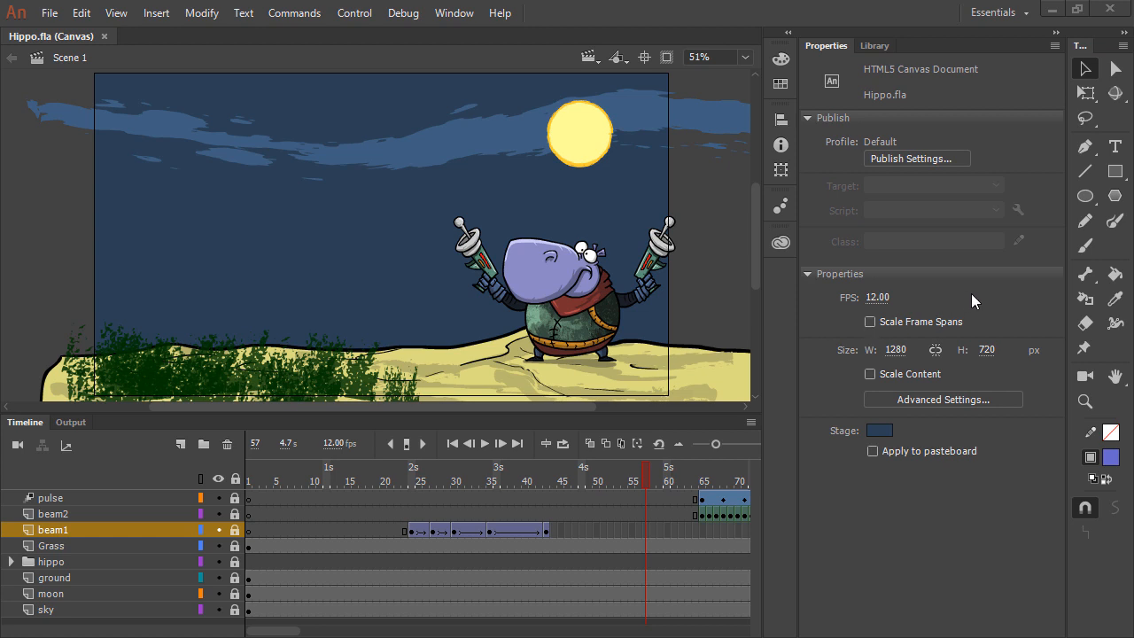
pyautogui.moveTo(901, 362)
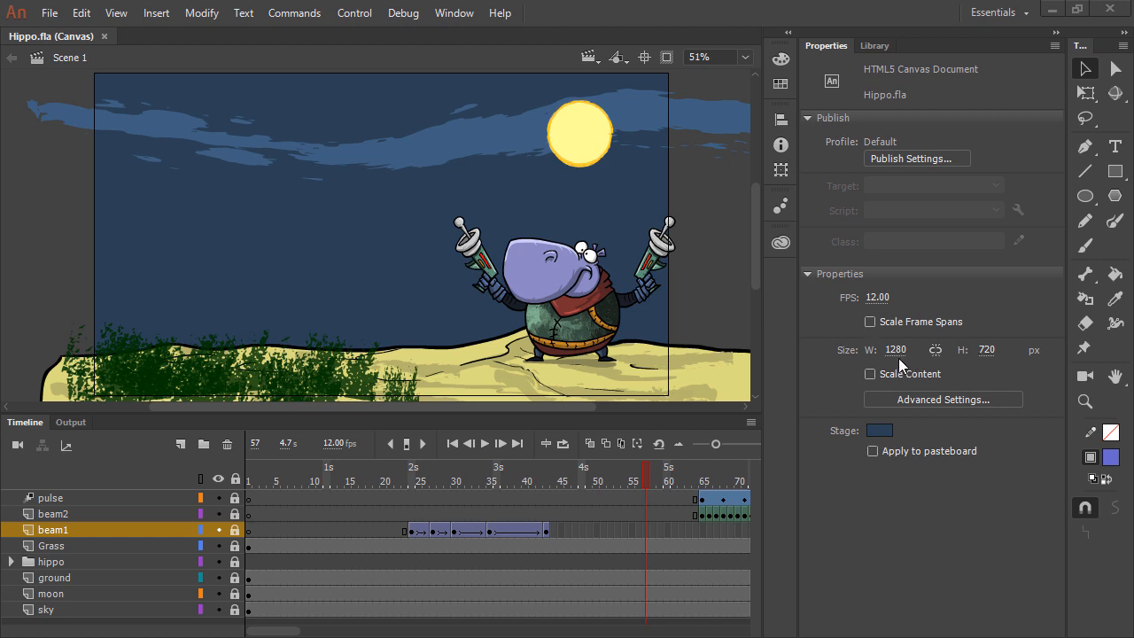
pyautogui.moveTo(991, 370)
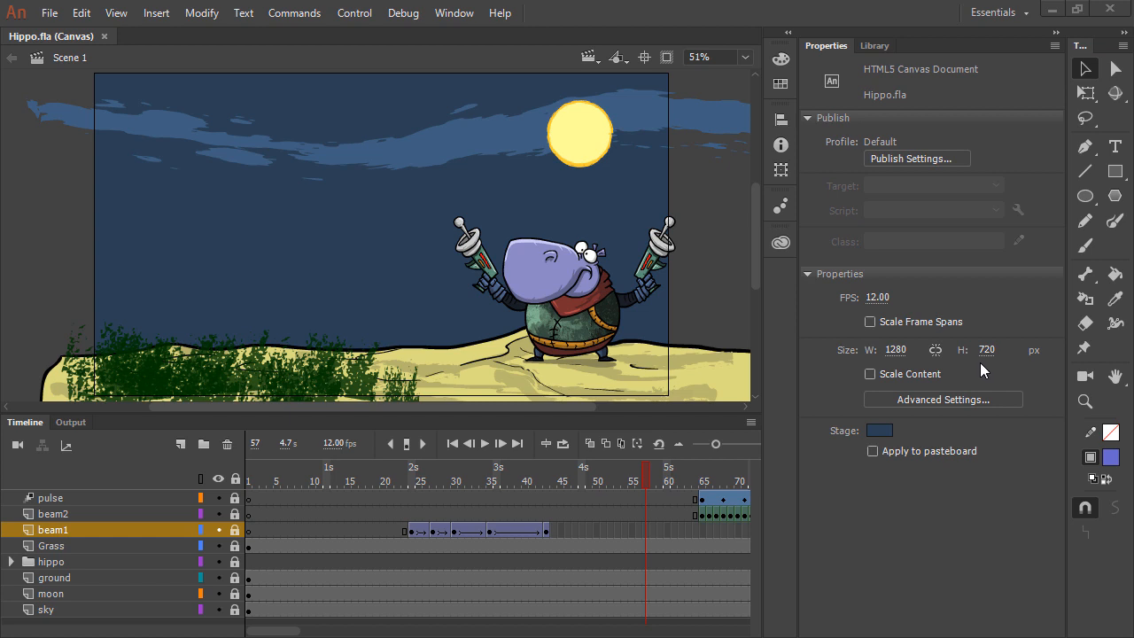
pyautogui.moveTo(952, 393)
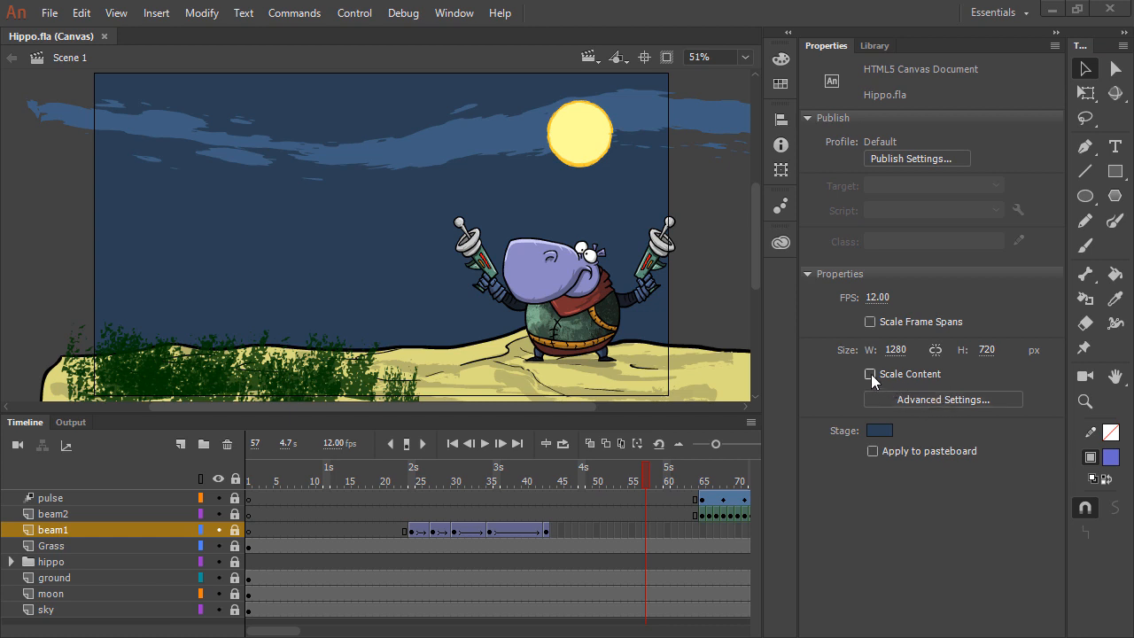
# - Turn on Scale Content and set the stage width to 640, giving a 640×360 stage
pyautogui.click(869, 374)
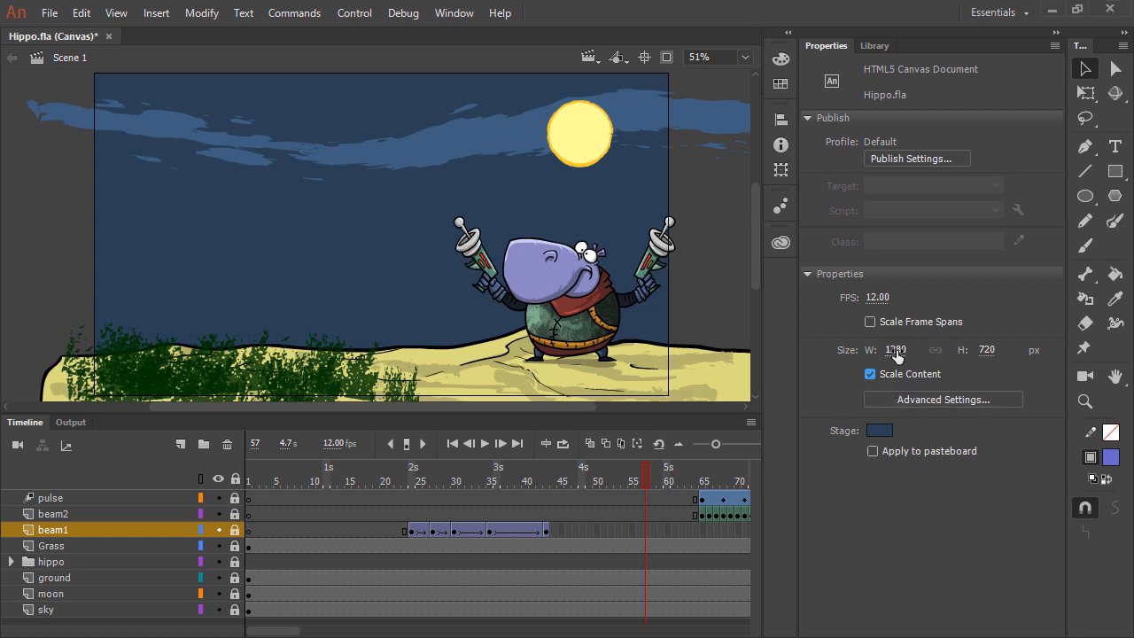
pyautogui.click(897, 350)
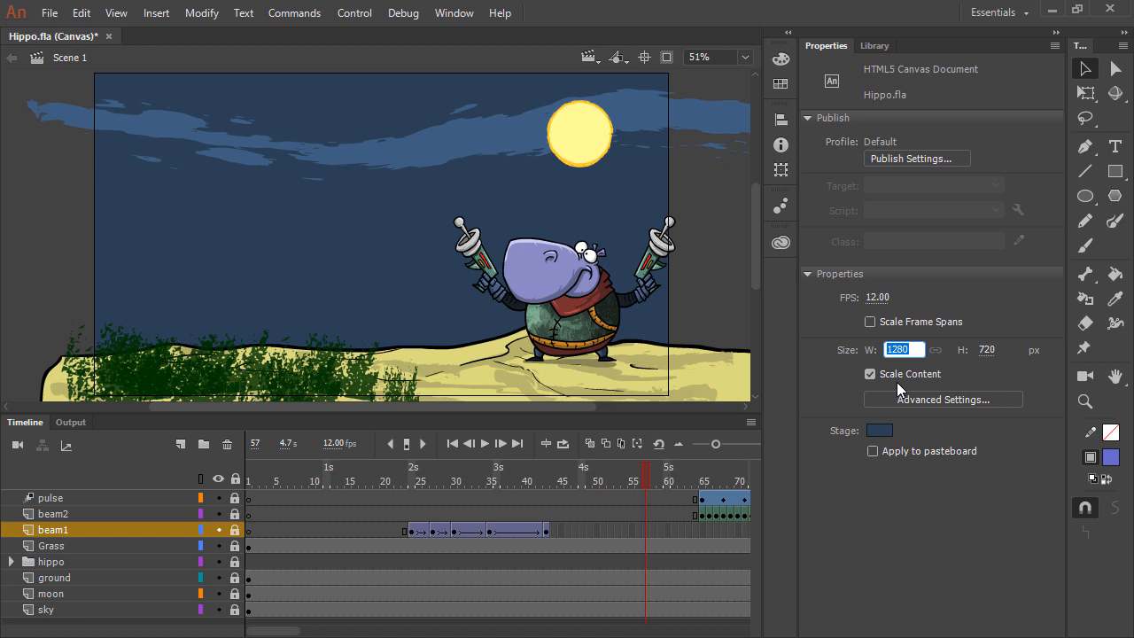
pyautogui.moveTo(905, 385)
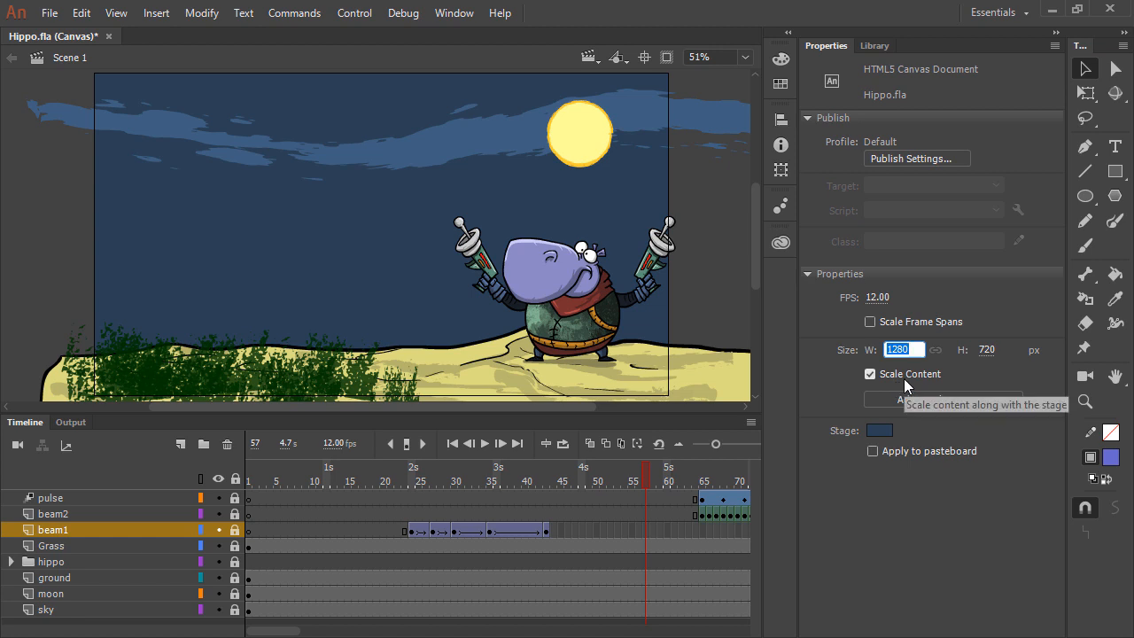
pyautogui.write('640')
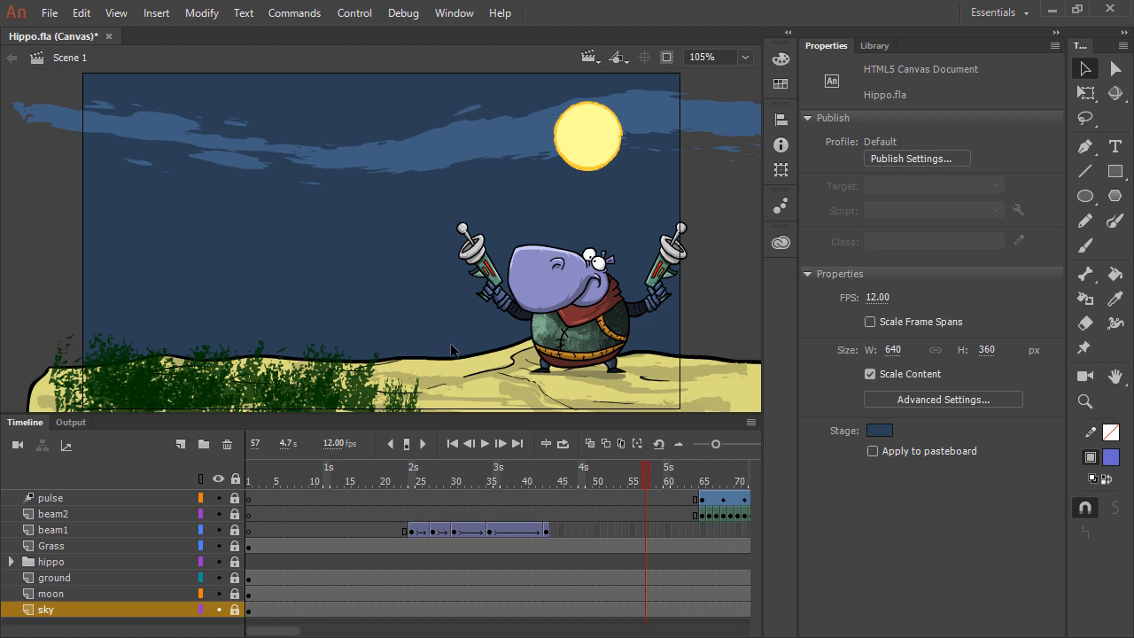
pyautogui.moveTo(461, 356)
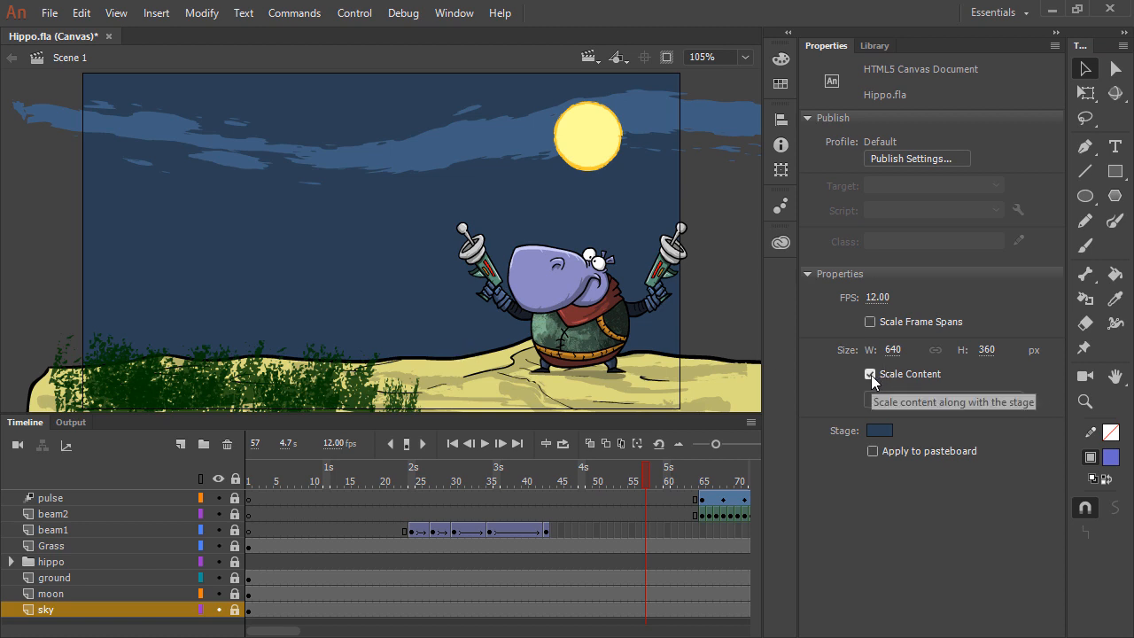
# - Turn off Scale Content for a 640×960 stage and zoom to Fit in Window
pyautogui.click(870, 374)
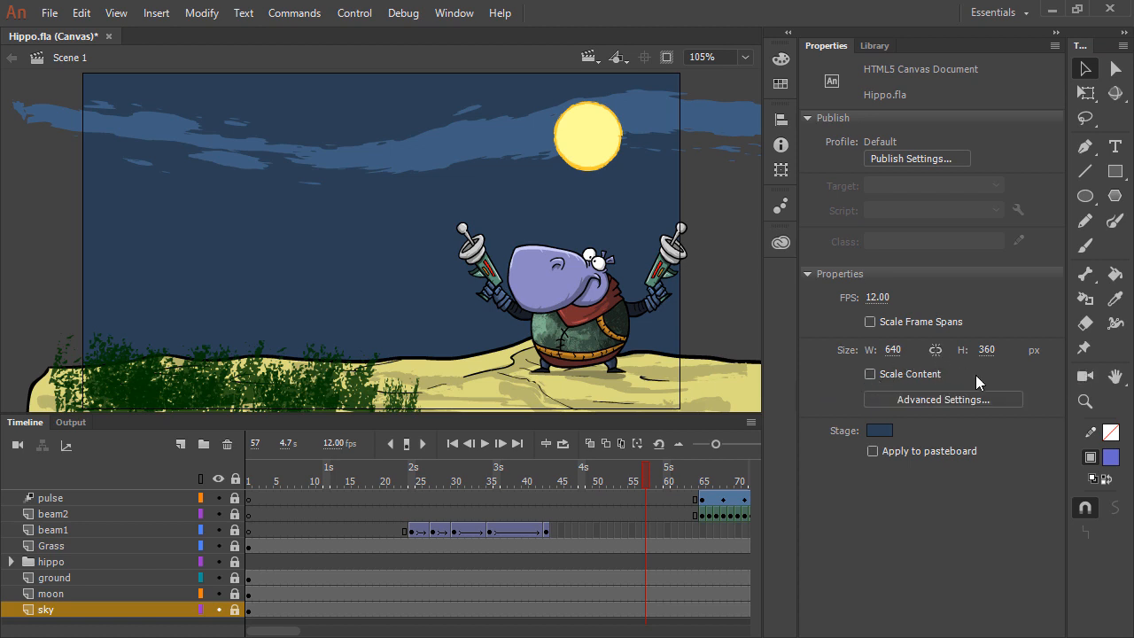
pyautogui.moveTo(983, 379)
pyautogui.write('960')
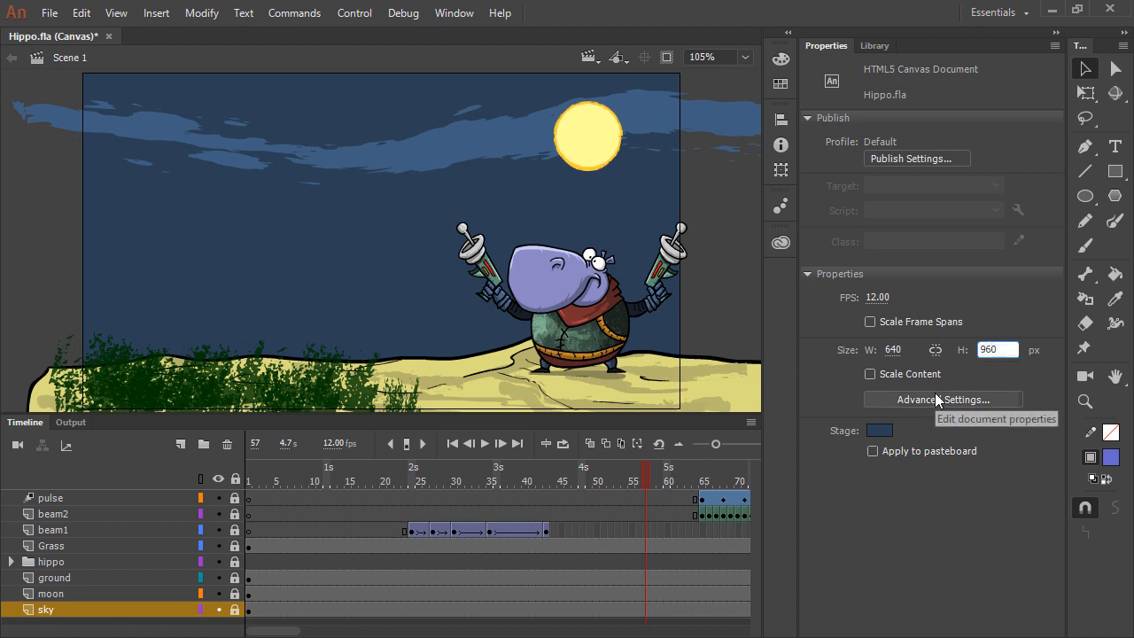
pyautogui.click(744, 57)
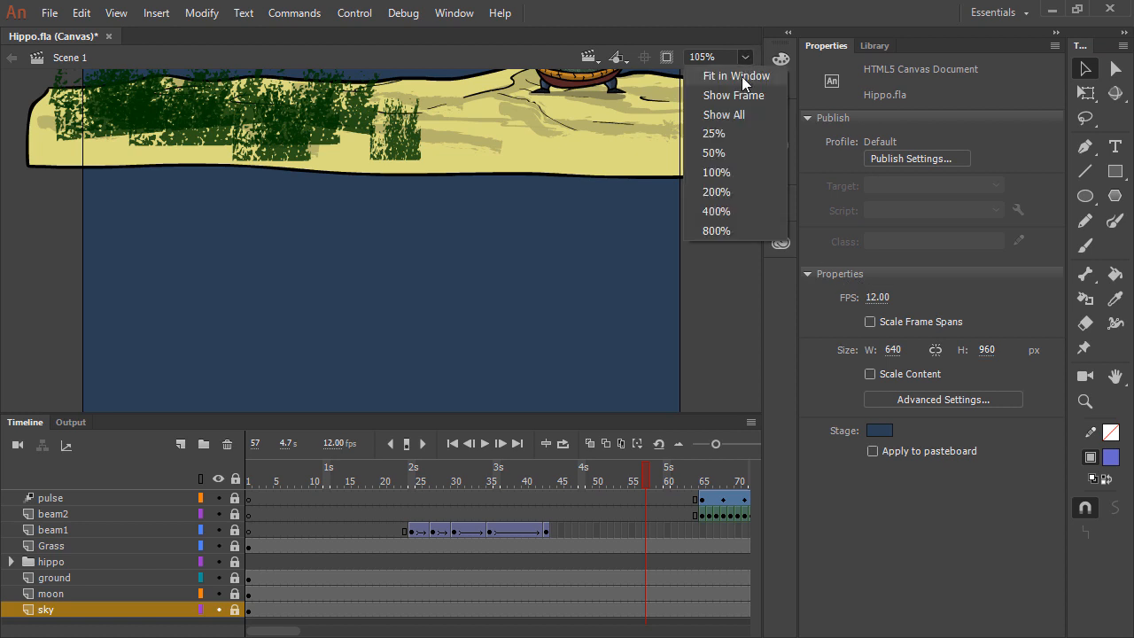
pyautogui.click(733, 75)
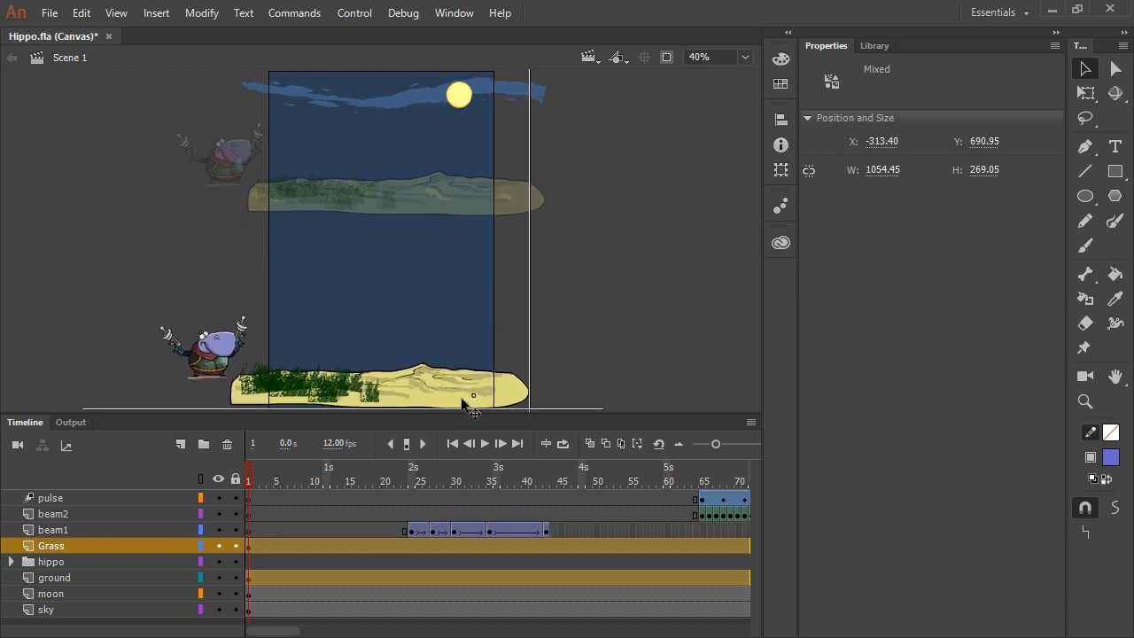
# - Drag the grass and ground artwork down to the bottom edge of the 640×960 stage
pyautogui.moveTo(473, 394); pyautogui.dragTo(478, 405)
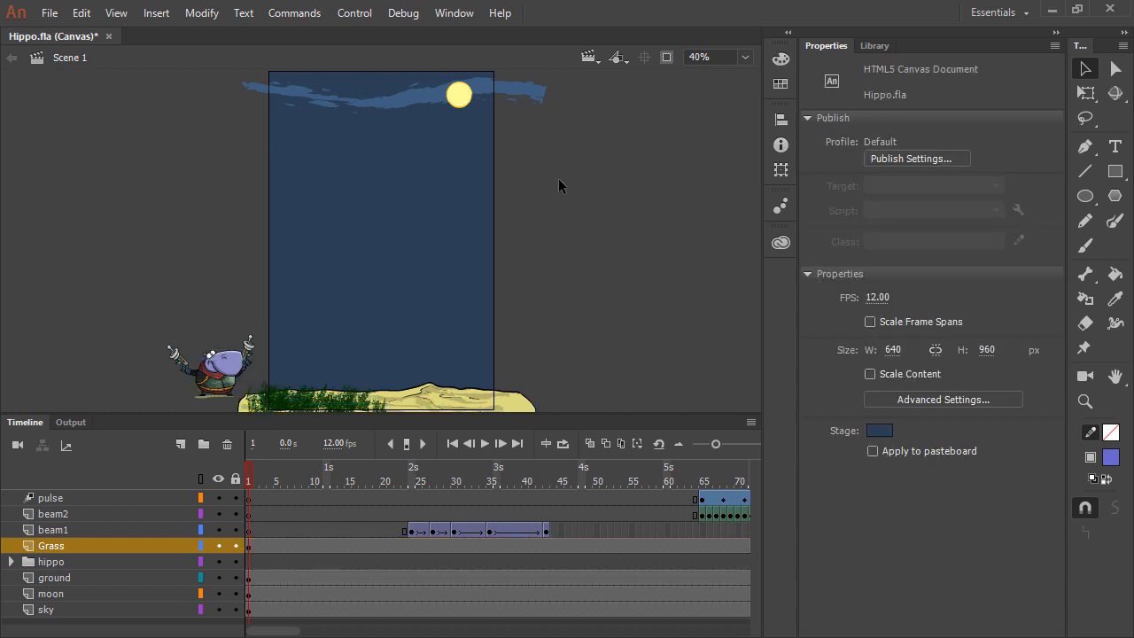
pyautogui.moveTo(418, 407)
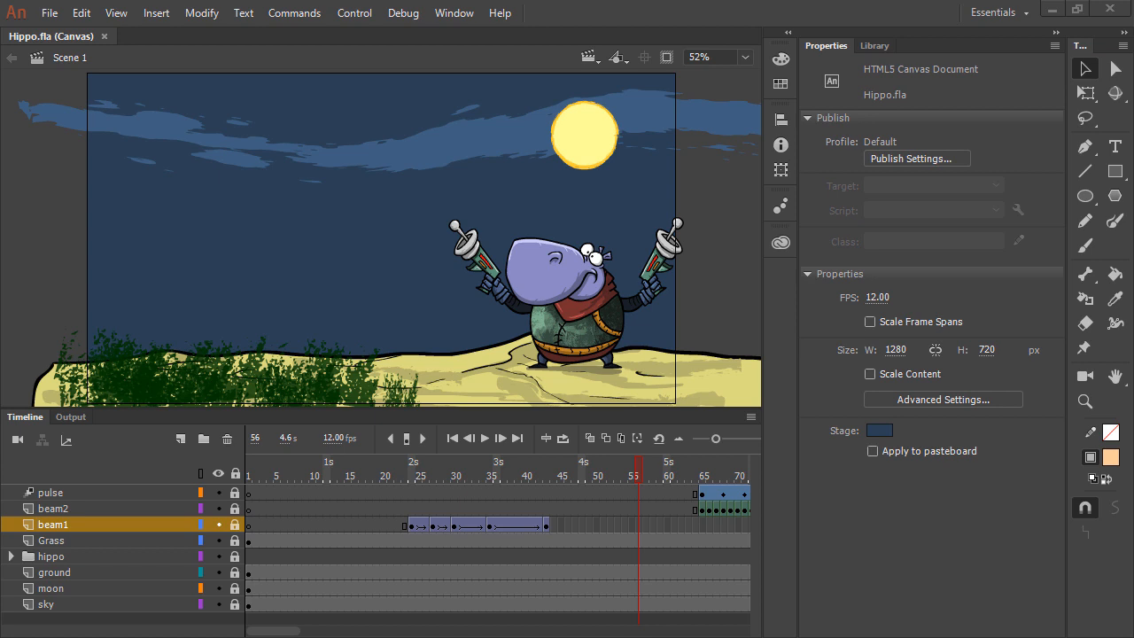
pyautogui.moveTo(921, 379)
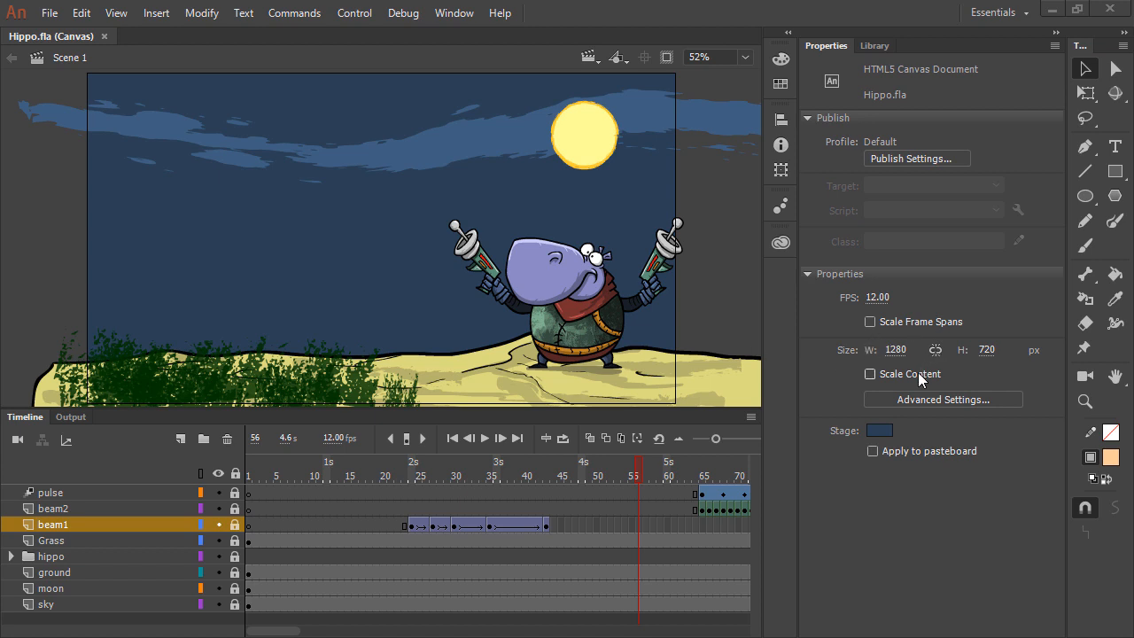
pyautogui.moveTo(930, 382)
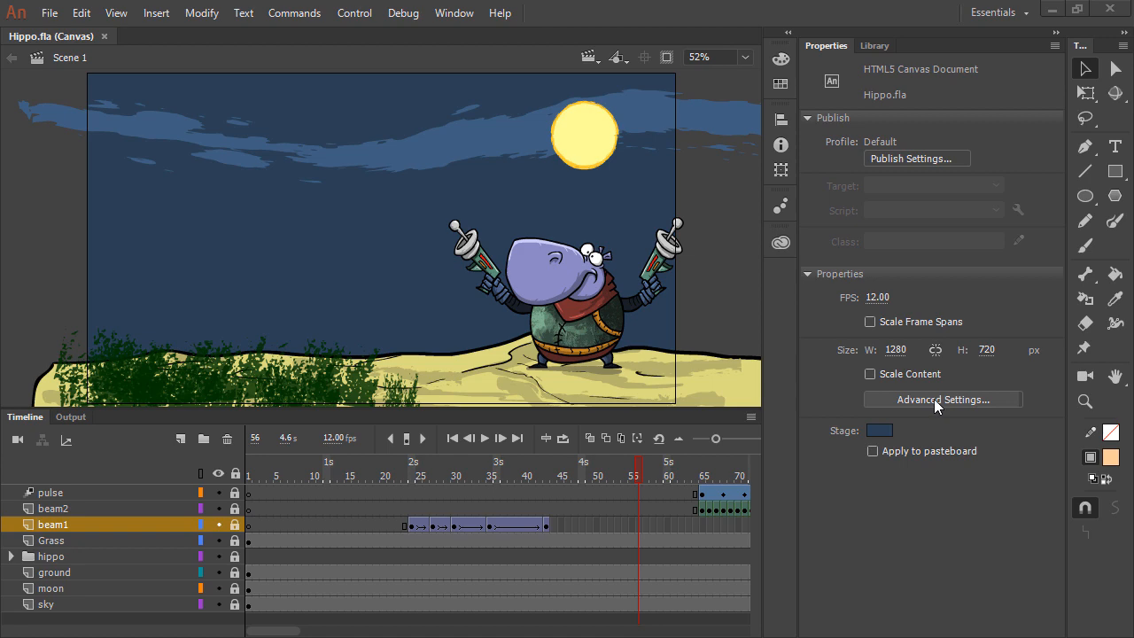
# - In Document Settings, set 640×960 with Scale Content off and bottom-right anchor
pyautogui.click(941, 400)
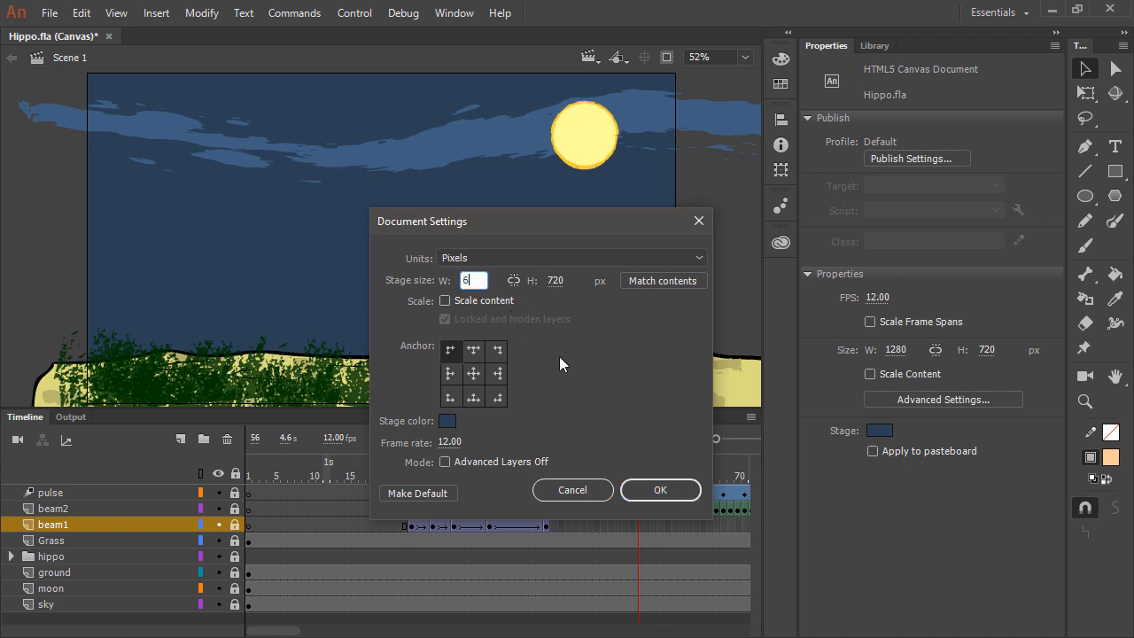
pyautogui.write('640')
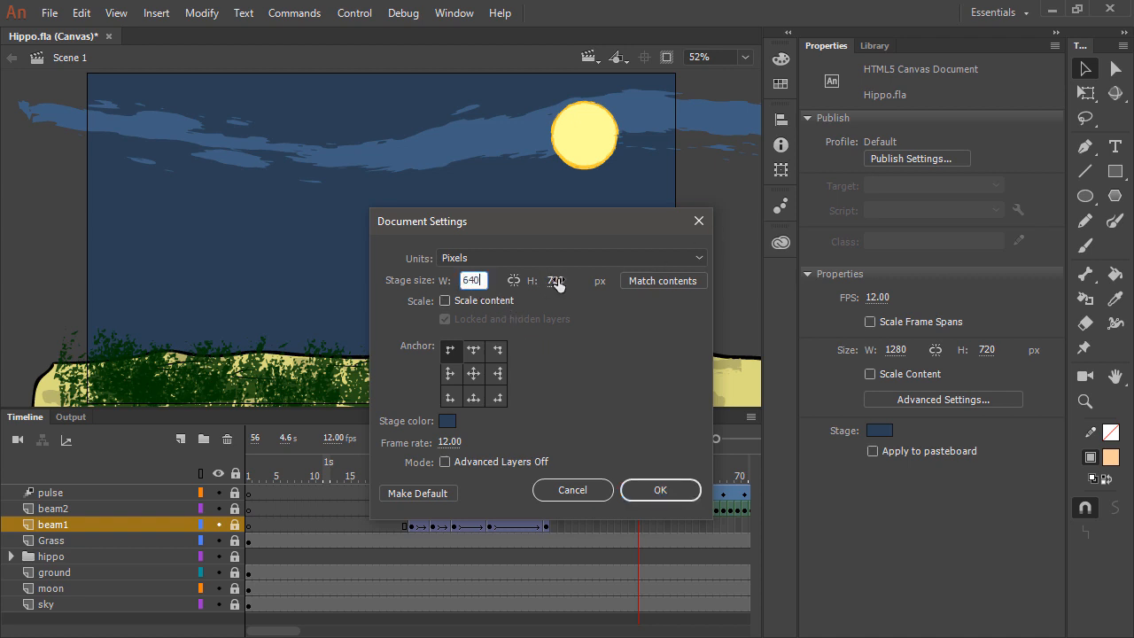
pyautogui.write('960')
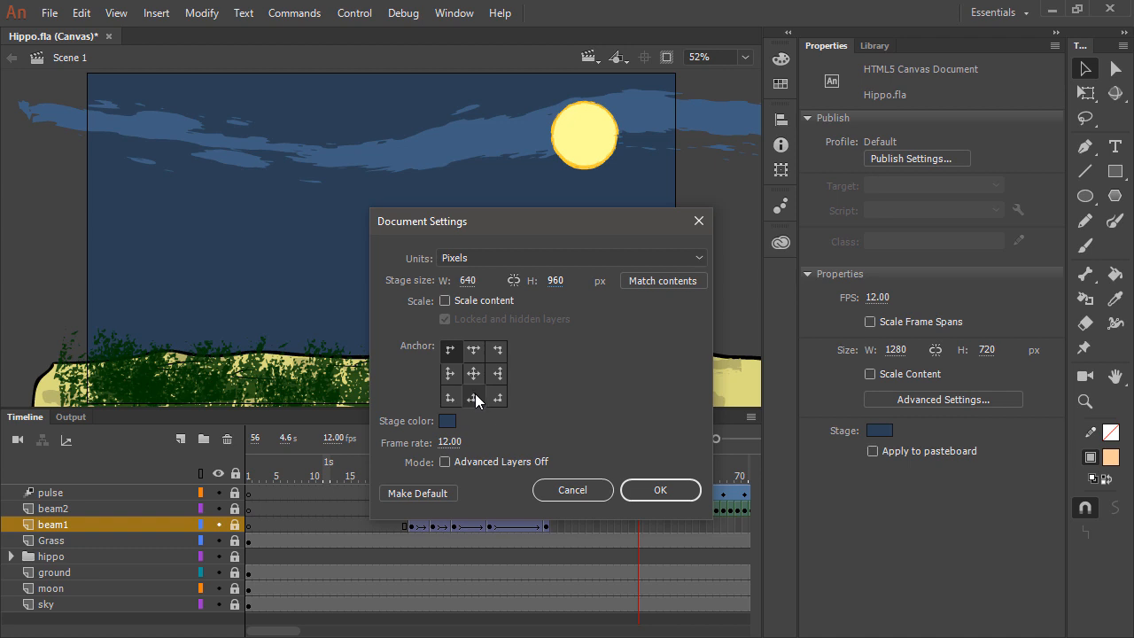
pyautogui.click(444, 300)
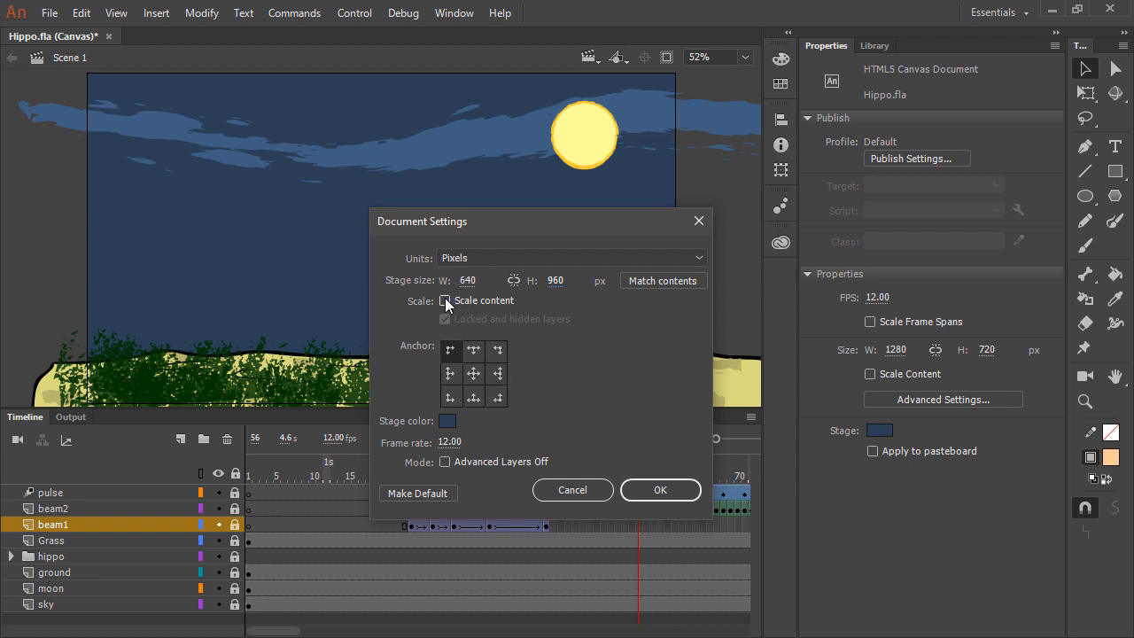
pyautogui.click(444, 300)
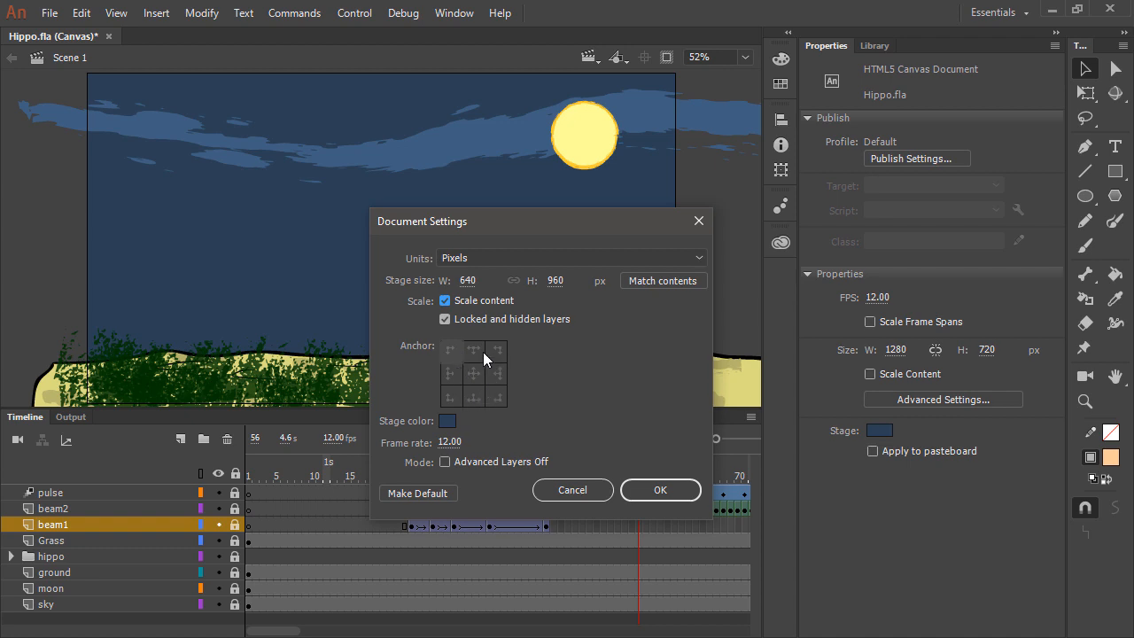
pyautogui.click(445, 300)
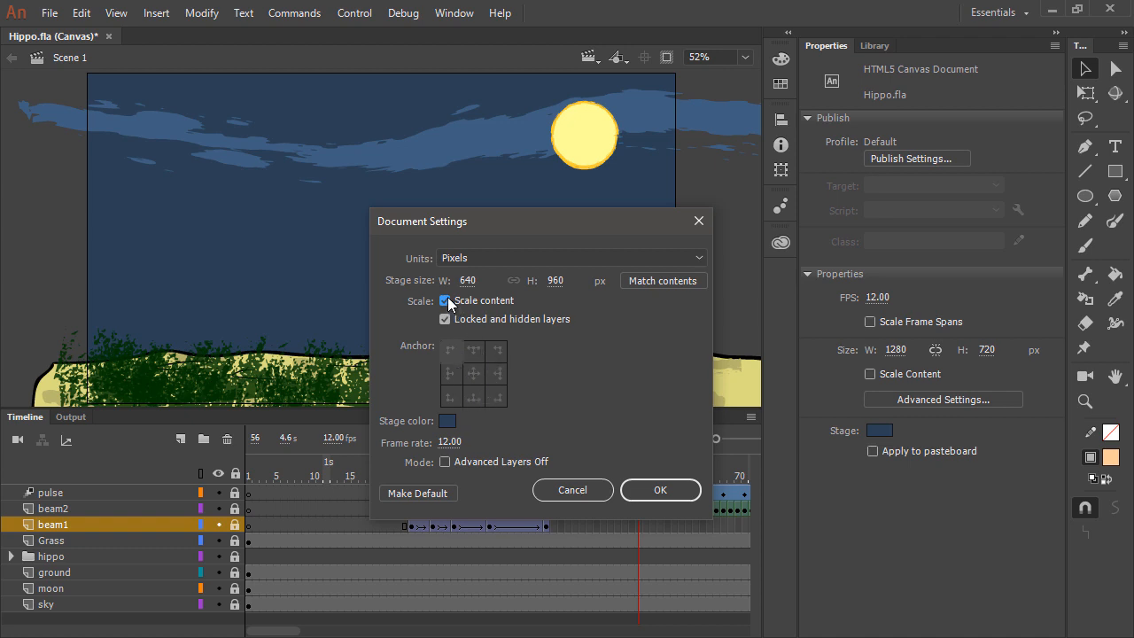
pyautogui.click(444, 300)
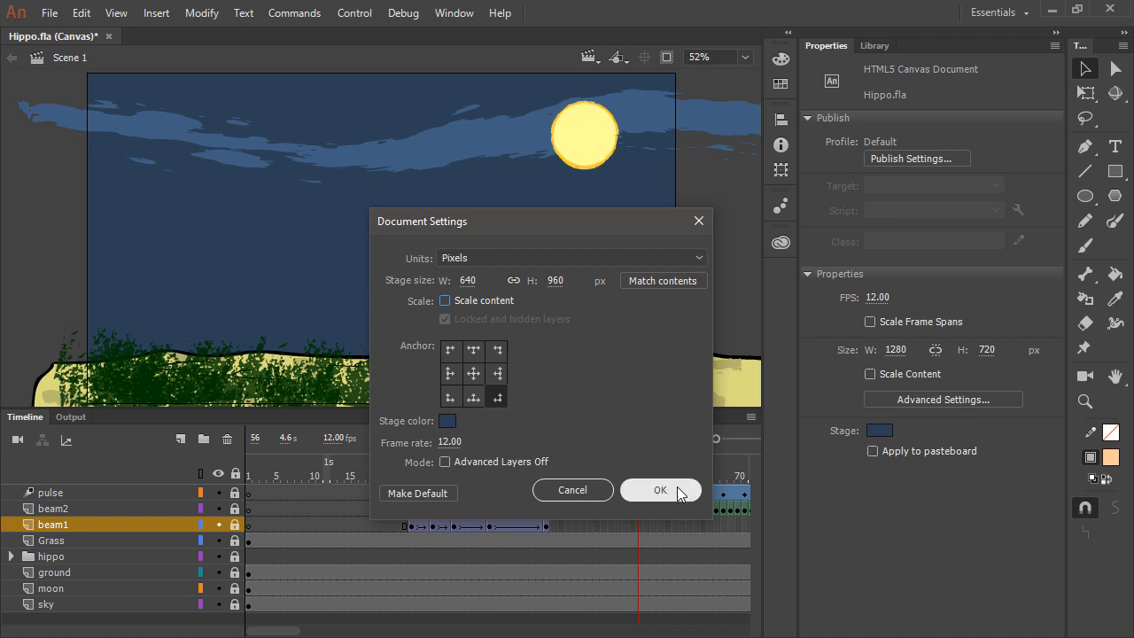
pyautogui.click(661, 489)
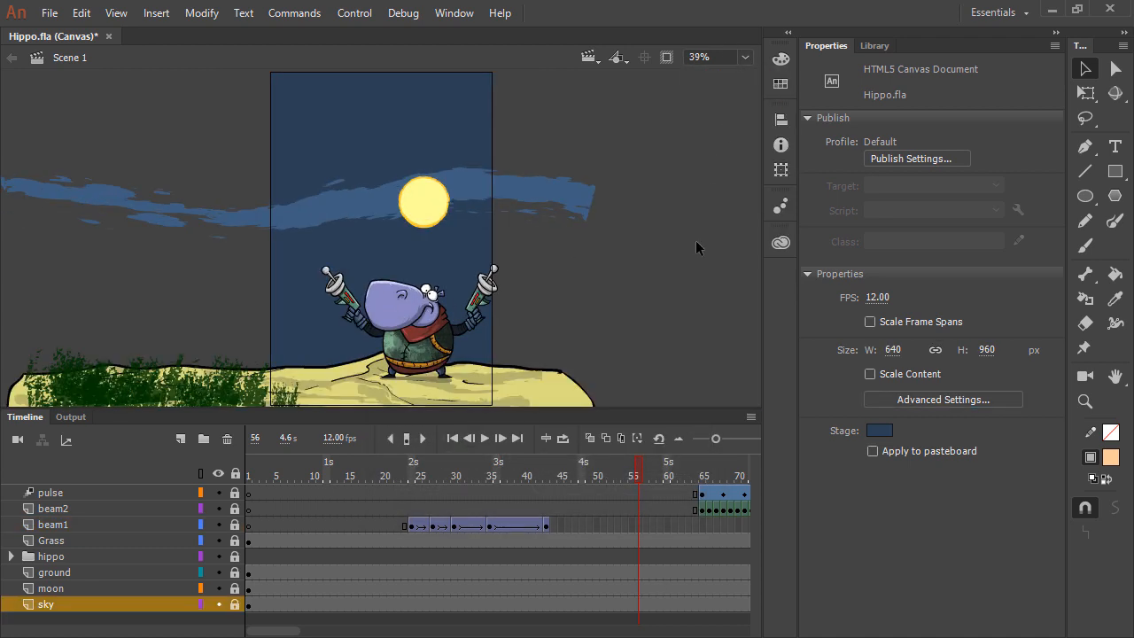
pyautogui.moveTo(667, 57)
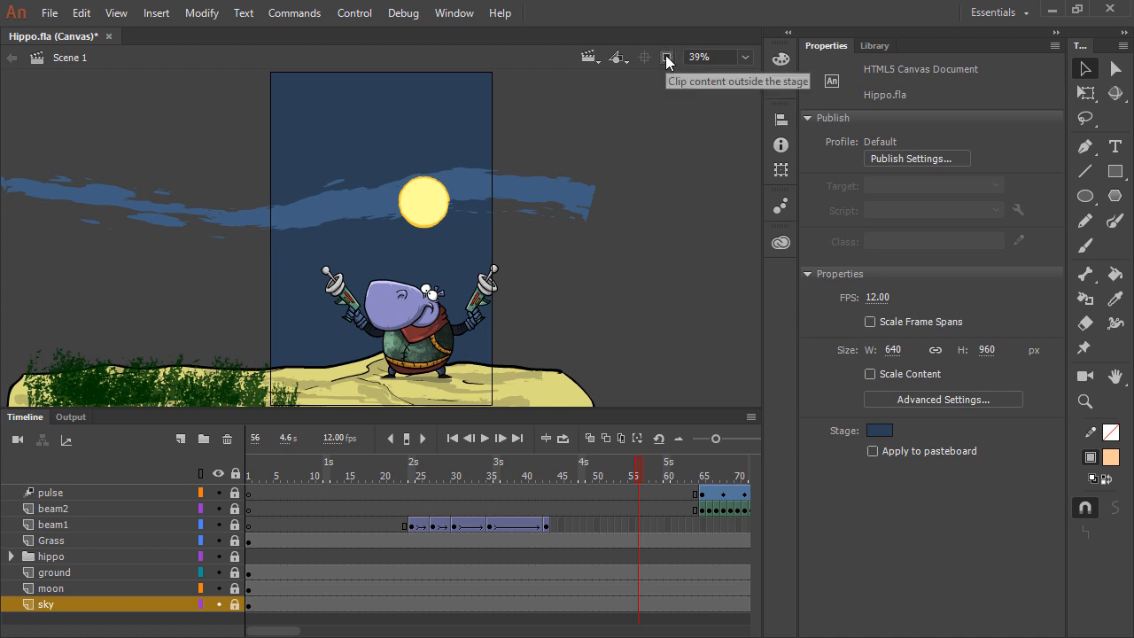
# - Turn on Clip content outside the stage so only the 640×960 scene shows
pyautogui.click(666, 57)
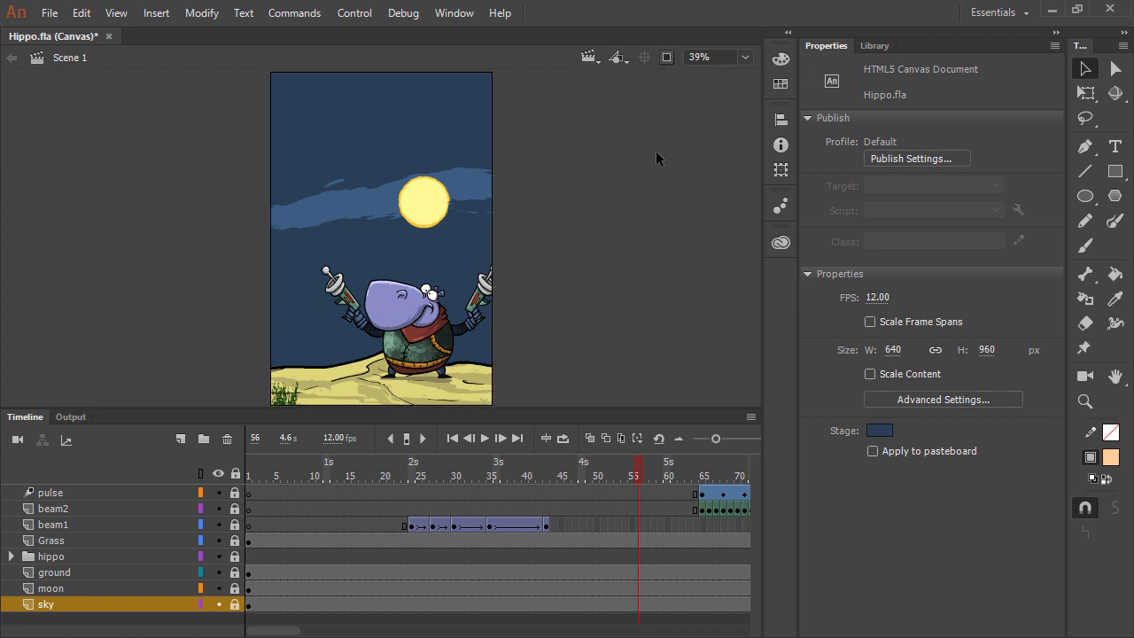
pyautogui.moveTo(667, 378)
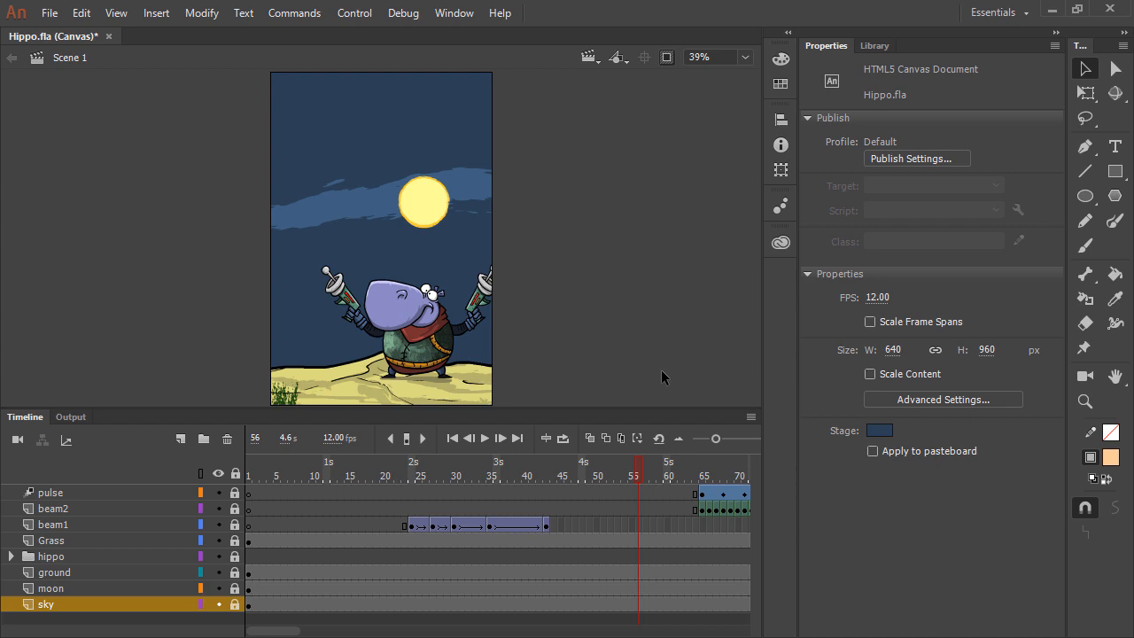
pyautogui.moveTo(660, 372)
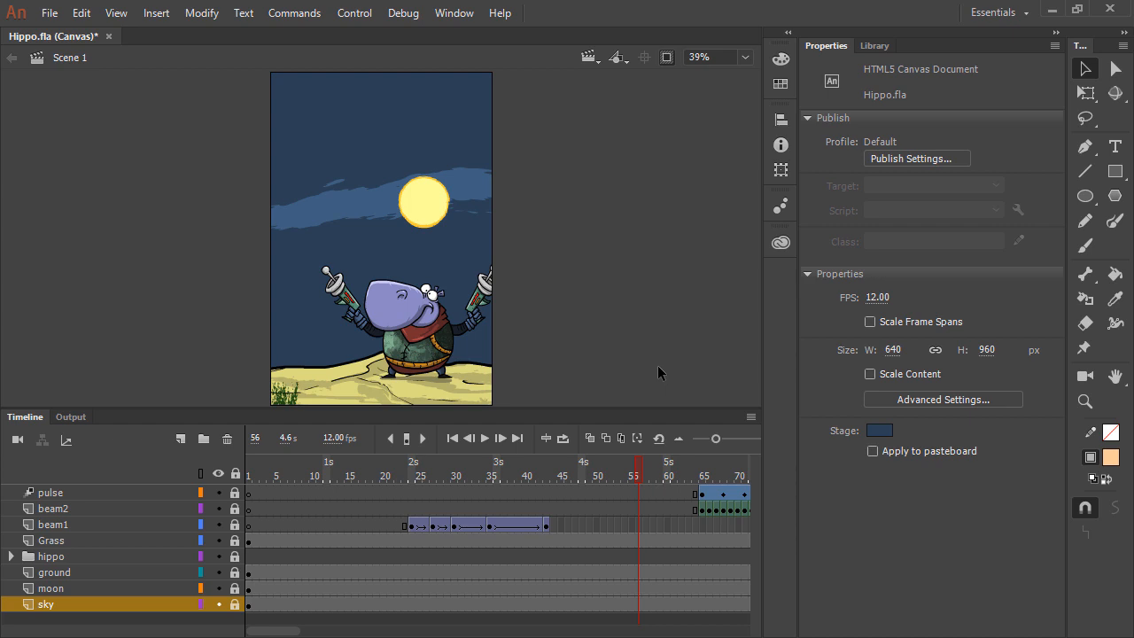